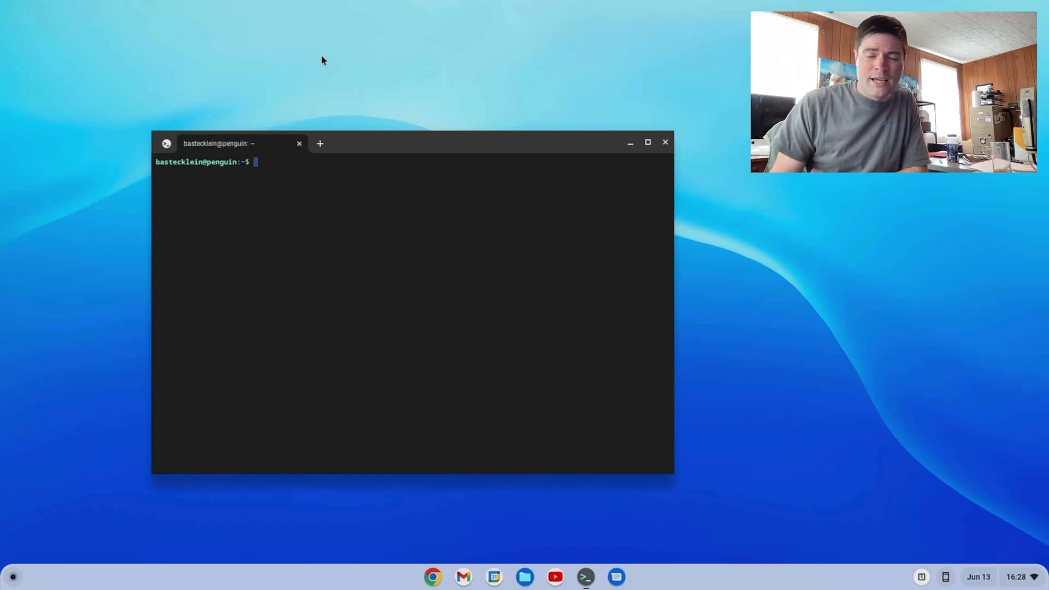
mouse_move(297, 54)
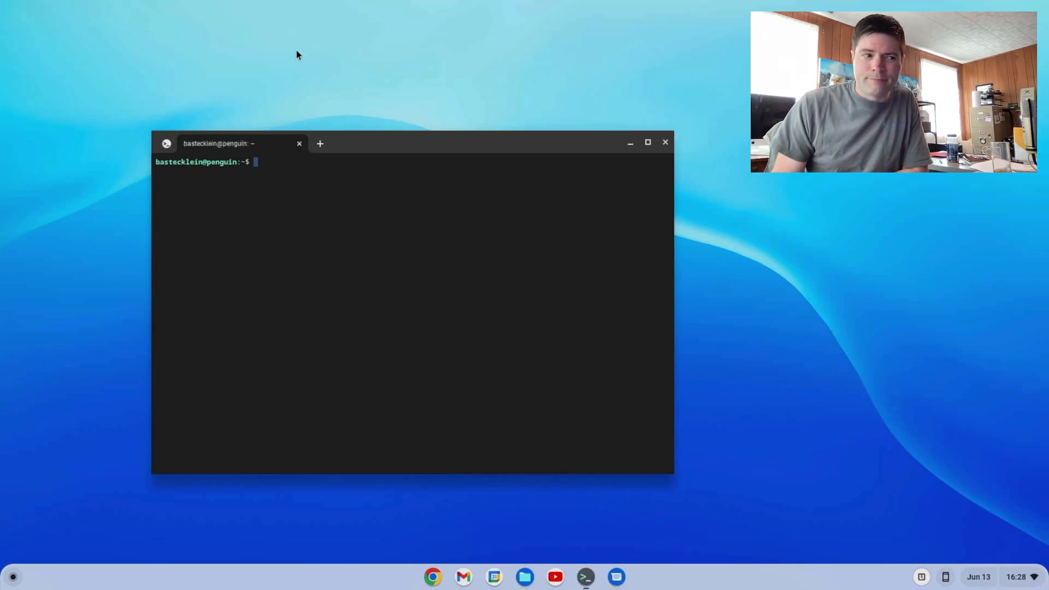